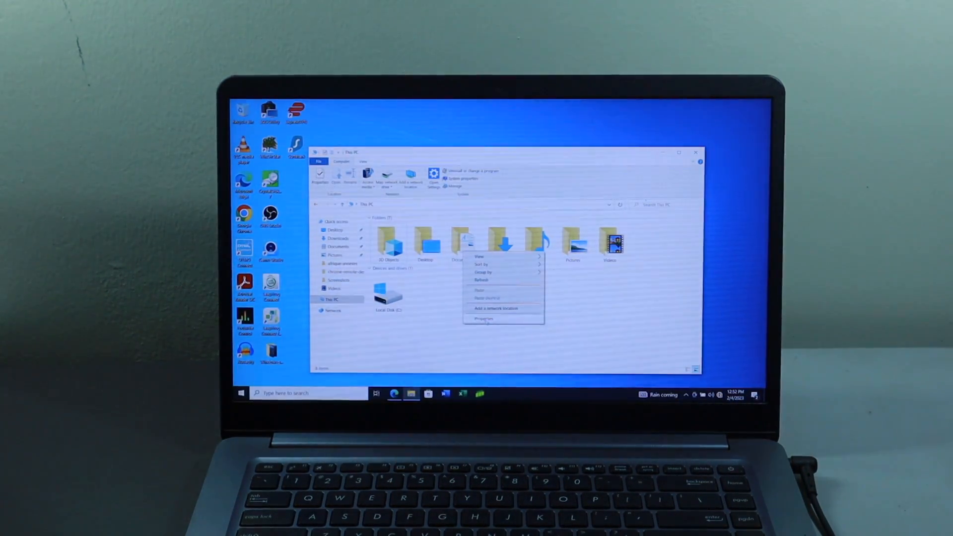
- Dismiss VLC's new-version notice with Remind Me Later, keeping the current version
left_click(483, 318)
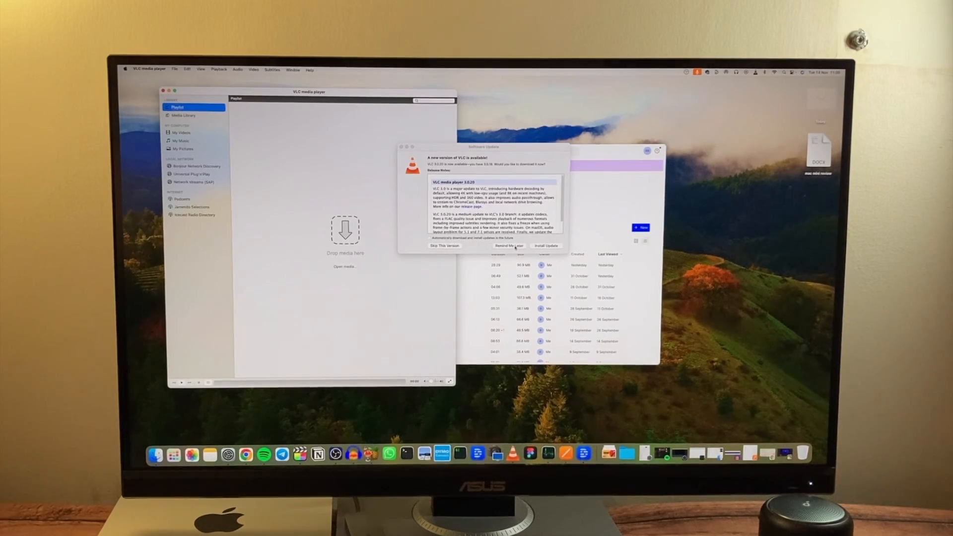
left_click(509, 247)
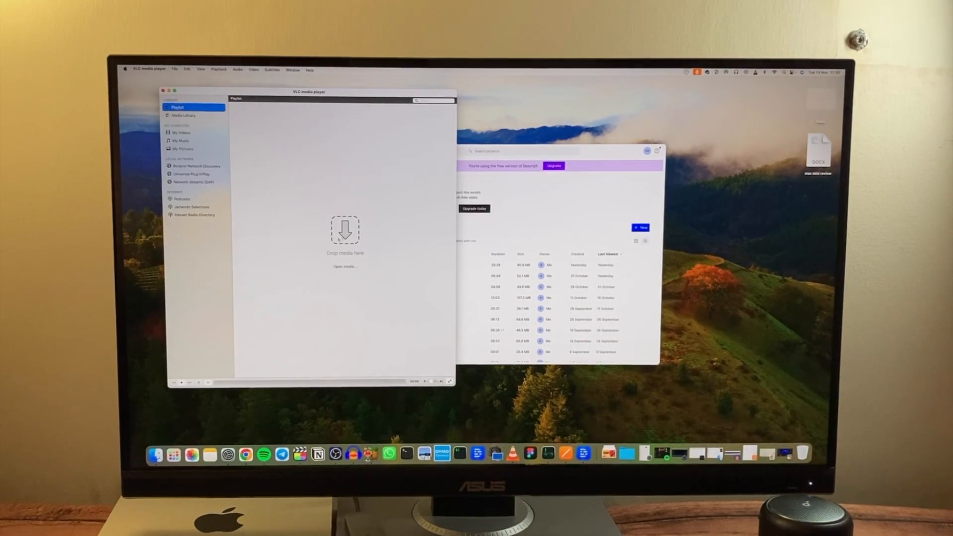
mouse_move(312, 152)
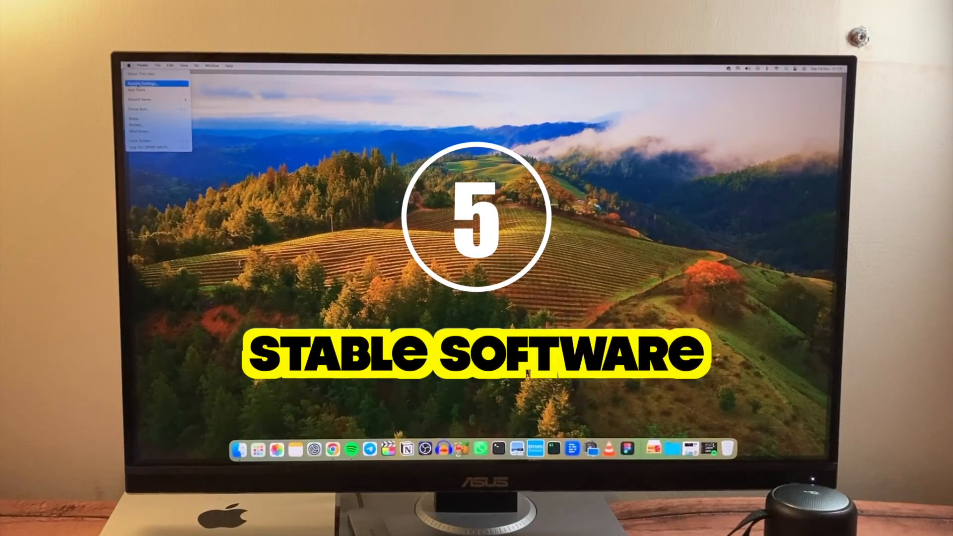
- View About This Mac for the chip, memory and macOS version, then discard Audacity's recovered projects
left_click(148, 81)
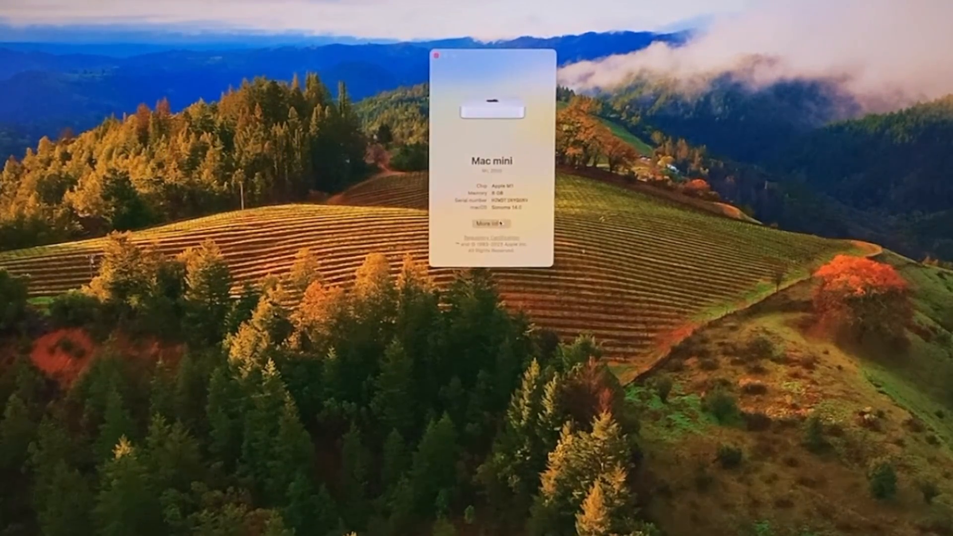
left_click(486, 222)
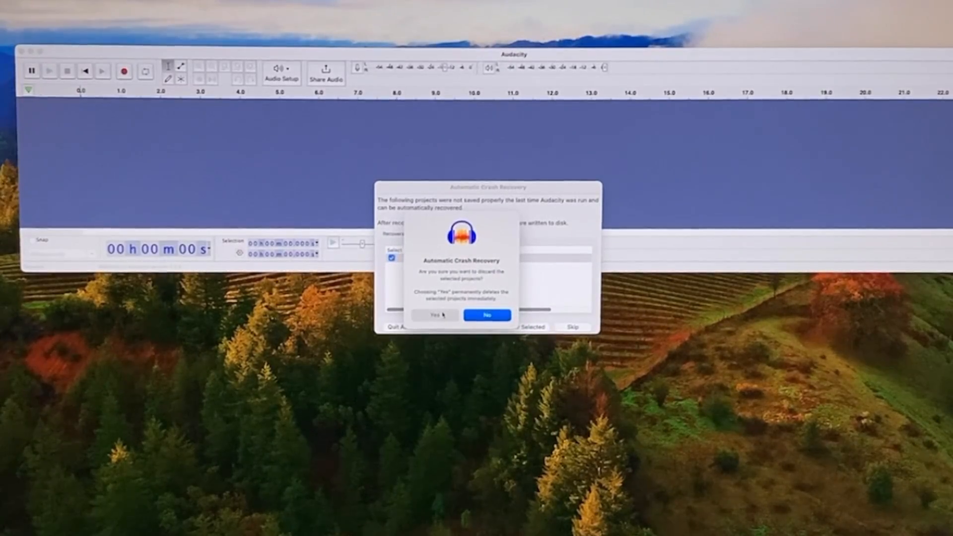
- Confirm with Yes that Audacity's unsaved recovered projects are permanently discarded
left_click(432, 316)
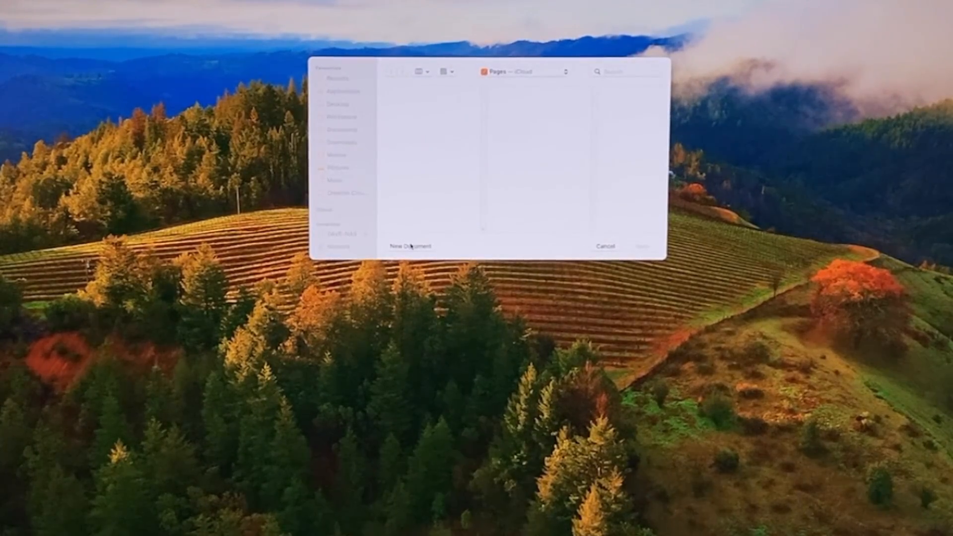
- Create a Pages document from the Note Taking template and retitle it 'Mac mini M1'
left_click(407, 246)
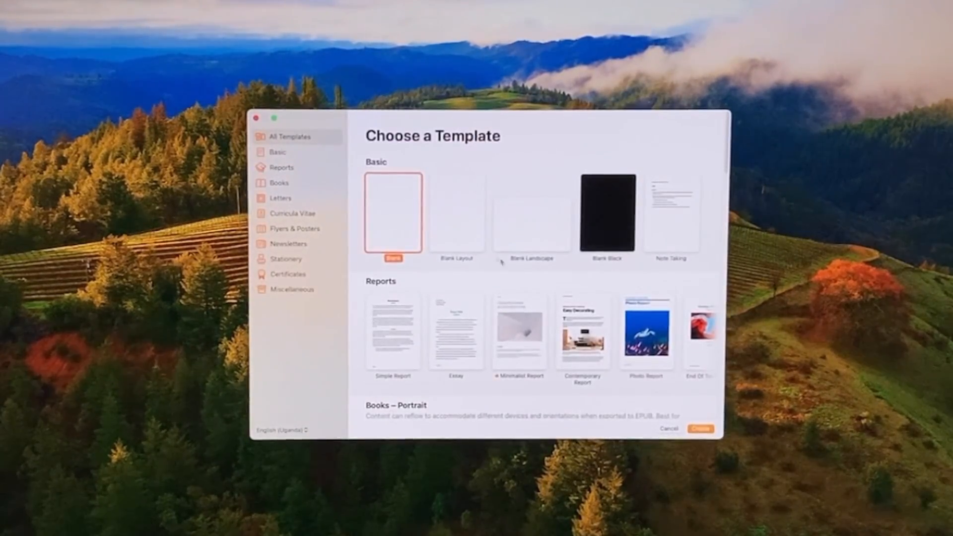
left_click(670, 213)
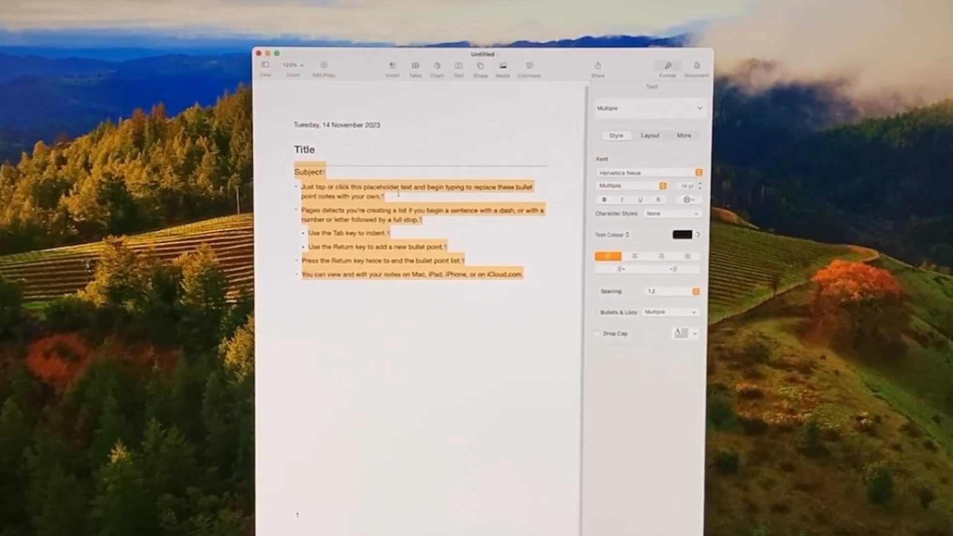
left_click(306, 150)
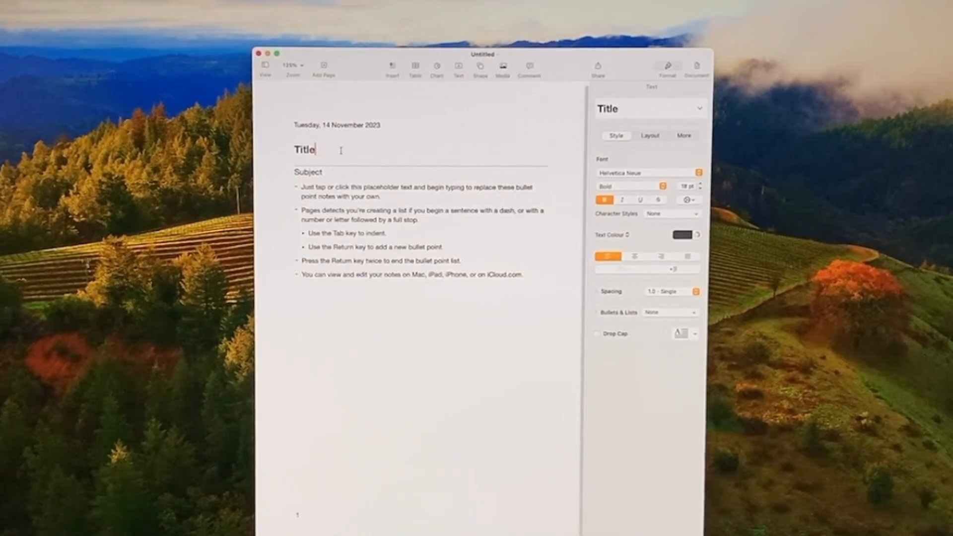
double_click(304, 148)
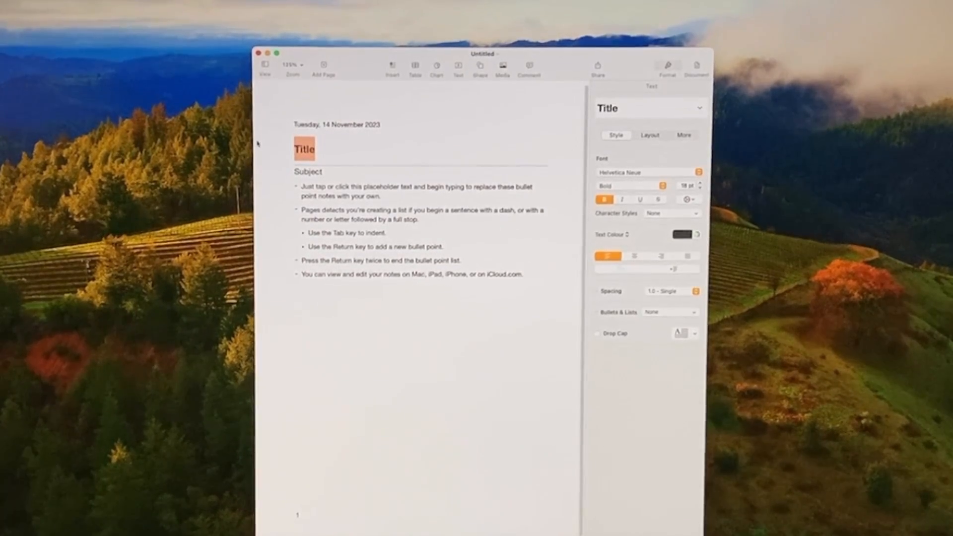
type("Mac M")
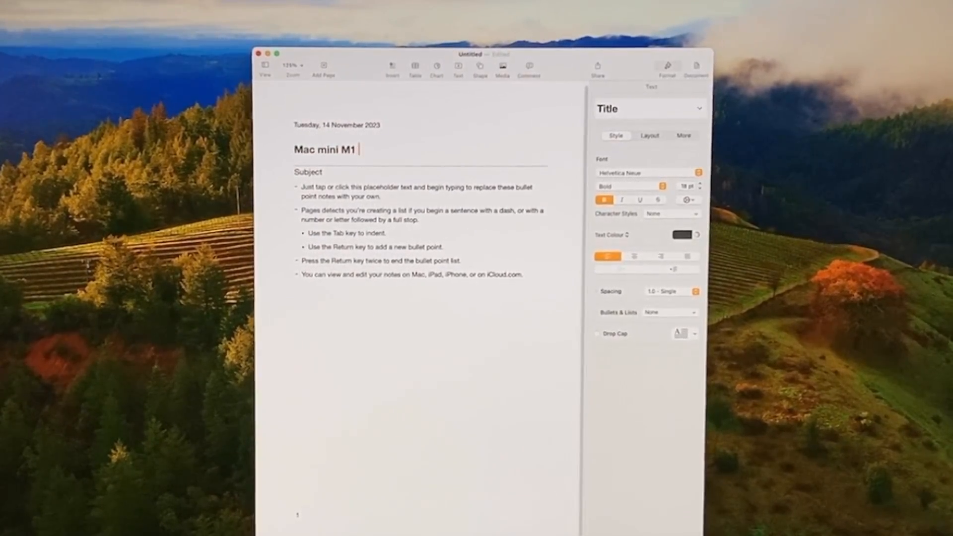
- Finish the title with 'review' and list Very quiet, Very fast, Limited storage, No monitor, mouse, keyboard
type("review")
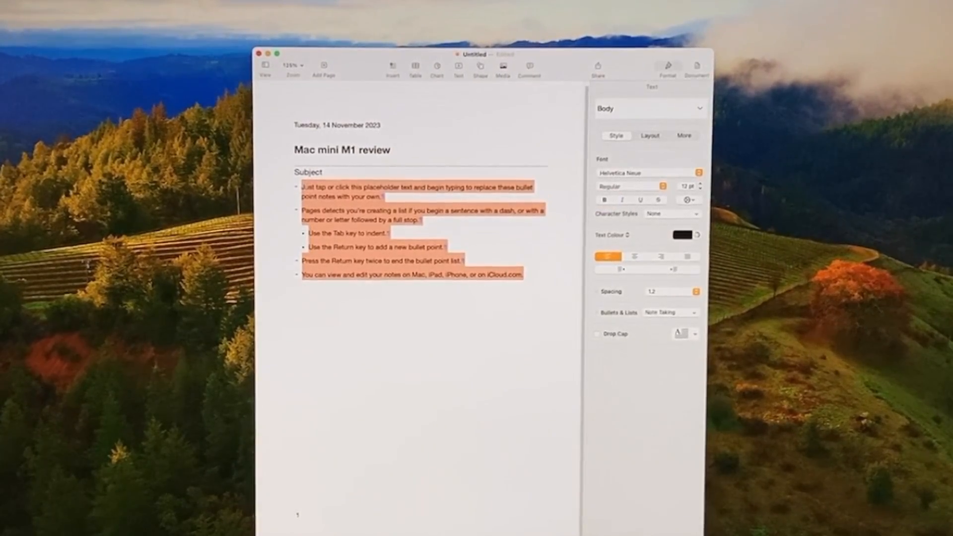
type("very")
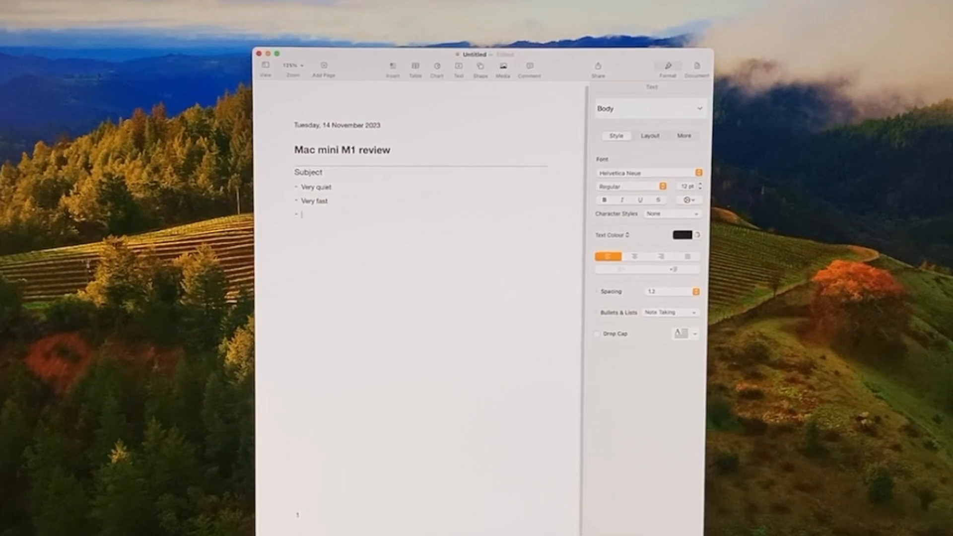
type("Limited storage")
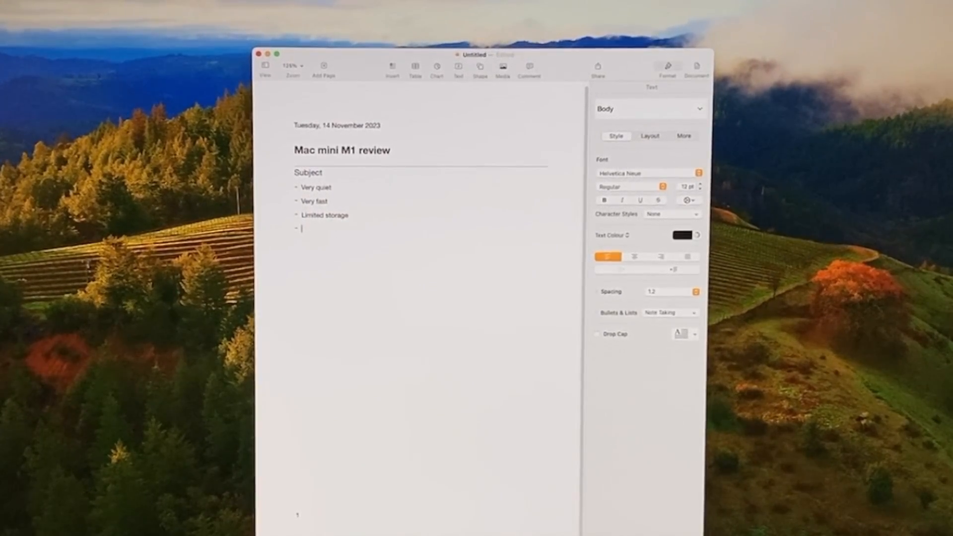
type("n")
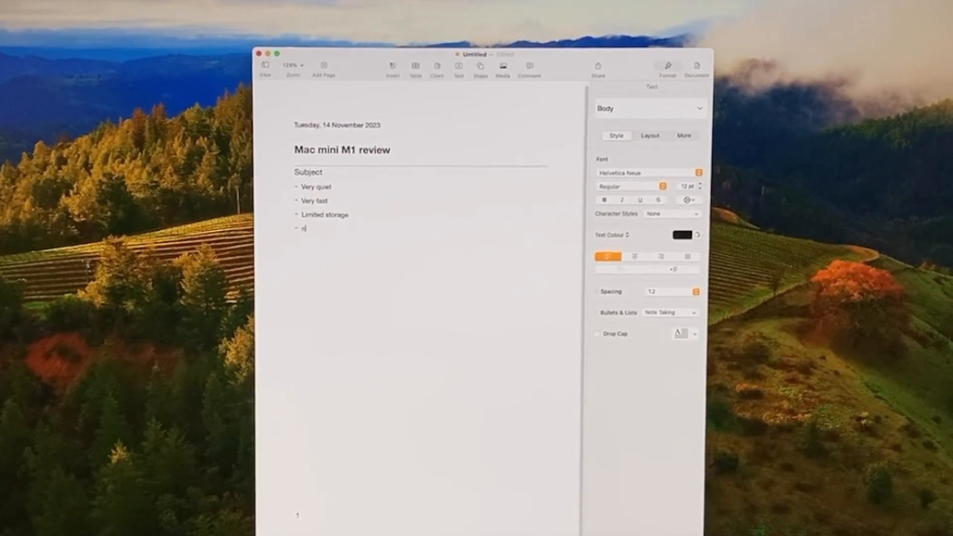
type("o monitor, key")
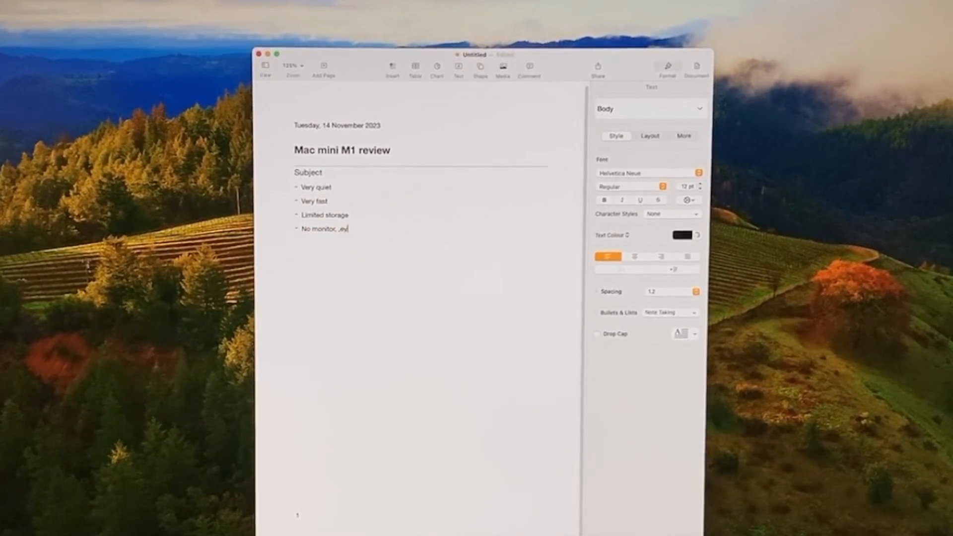
type("mouse, ke")
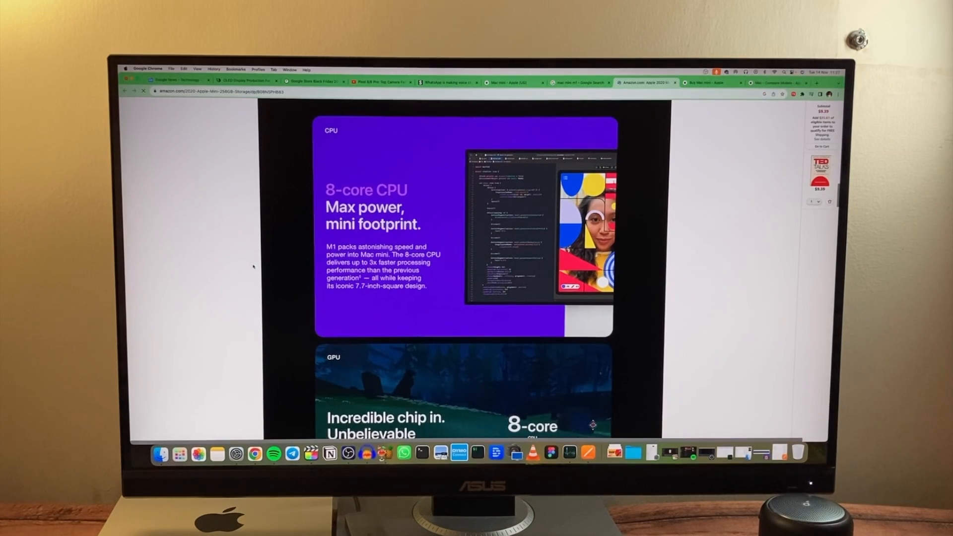
- Scroll the Amazon Mac mini listing past Versatility down to 'Connect and conquer'
scroll("down", 3)
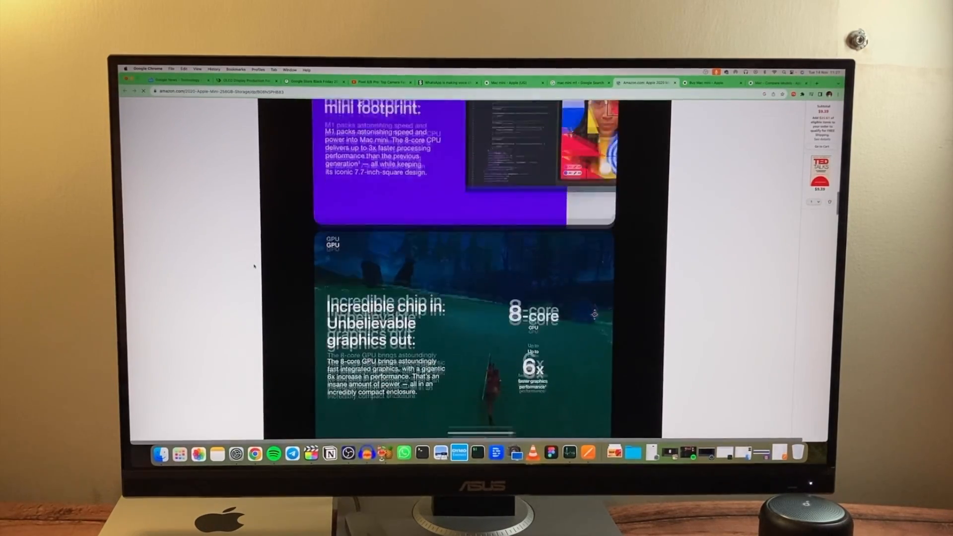
scroll("down", 3)
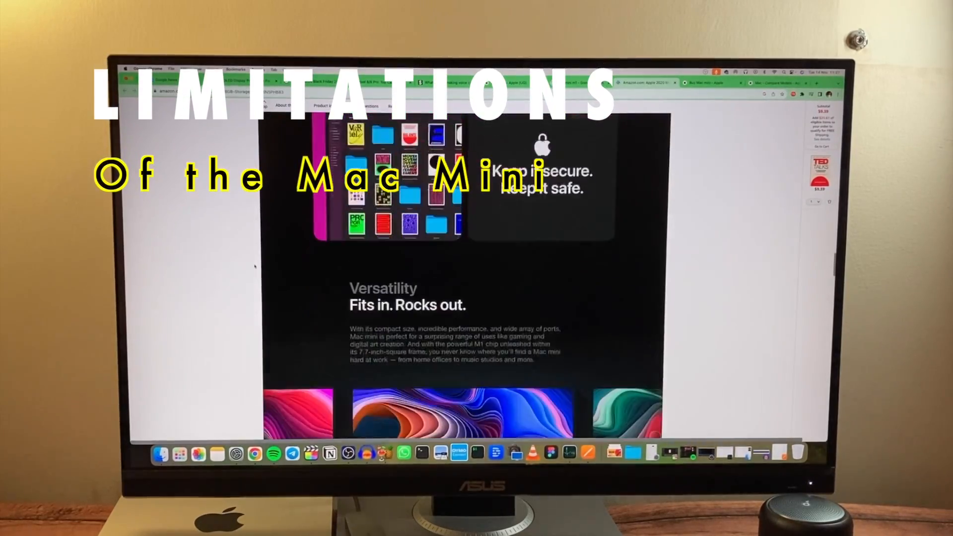
scroll("down", 3)
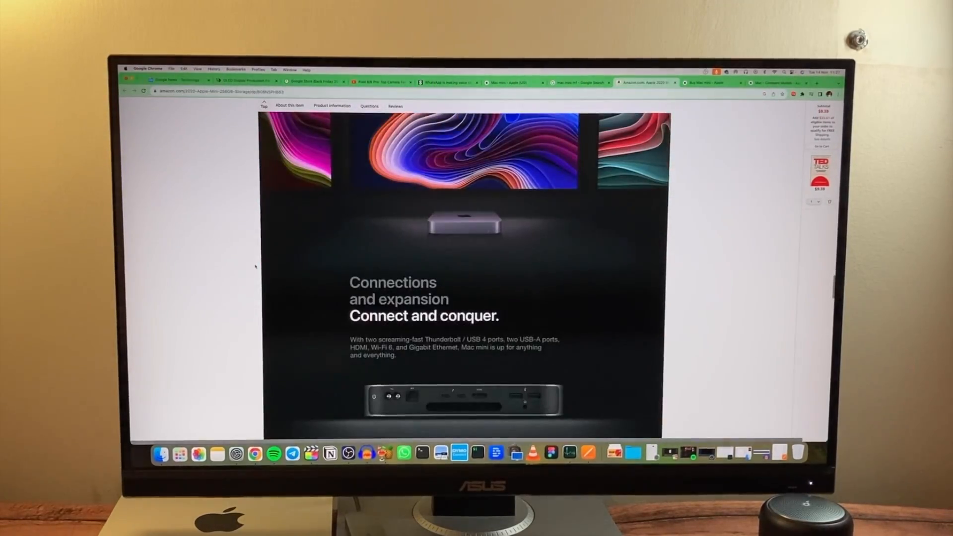
scroll("down", 3)
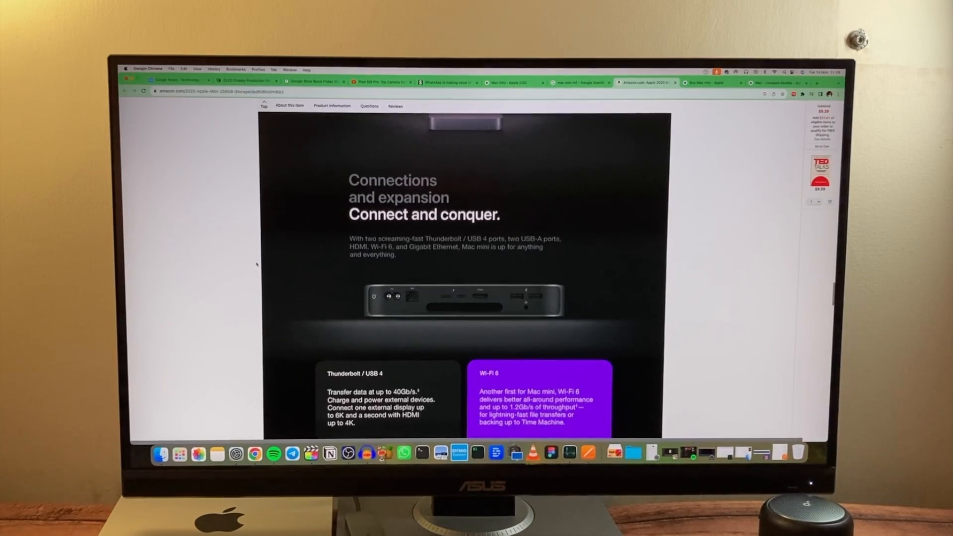
scroll("down", 3)
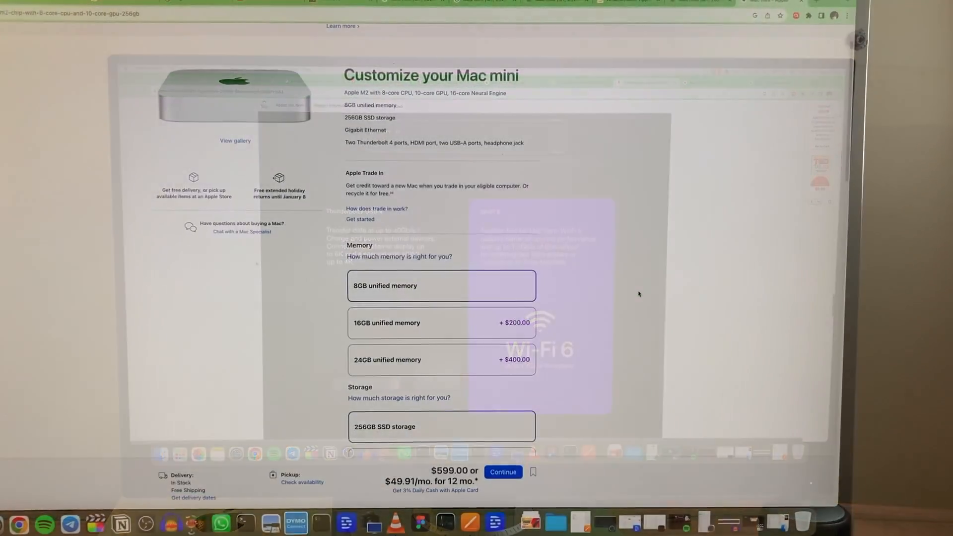
- Check 512GB and 2TB SSD prices and the storage-guidance note, keeping the base 256GB option
scroll("down", 3)
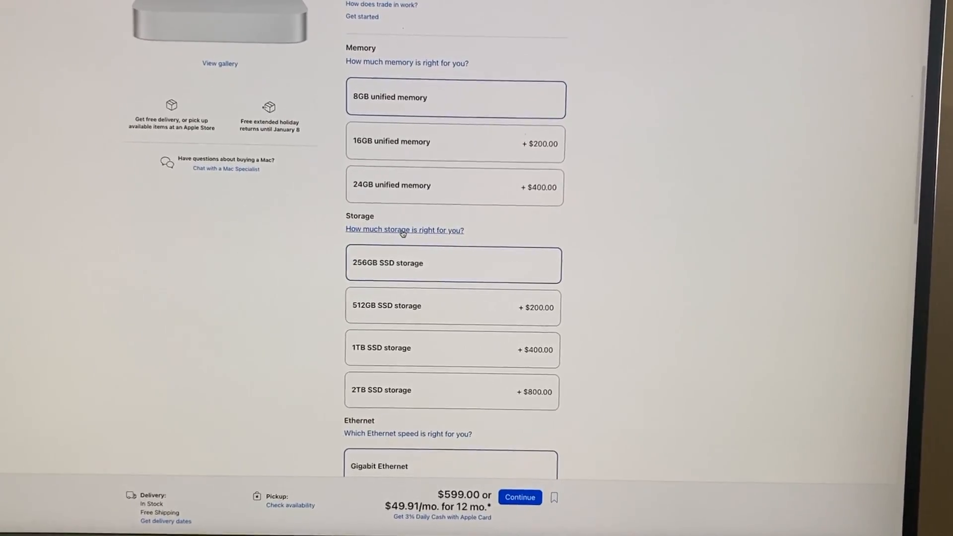
scroll("down", 3)
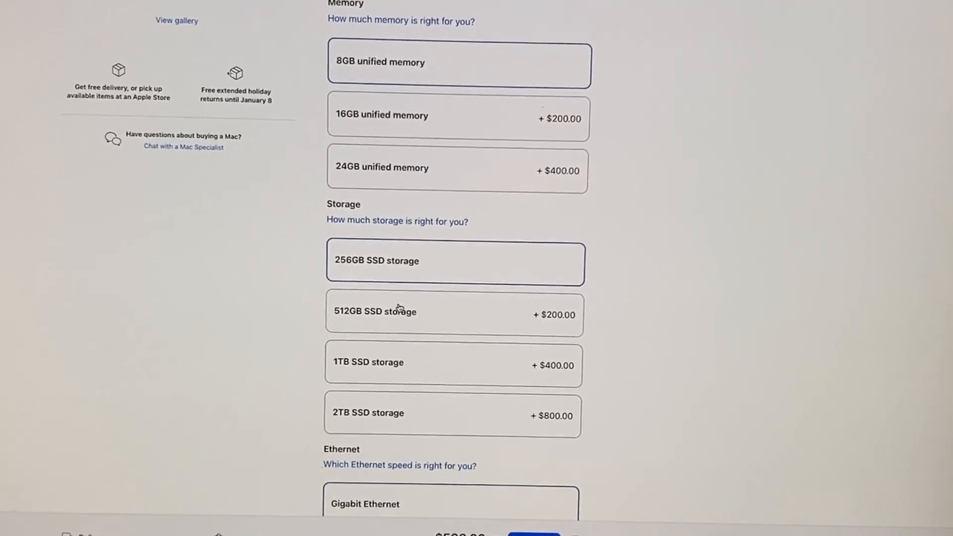
left_click(398, 312)
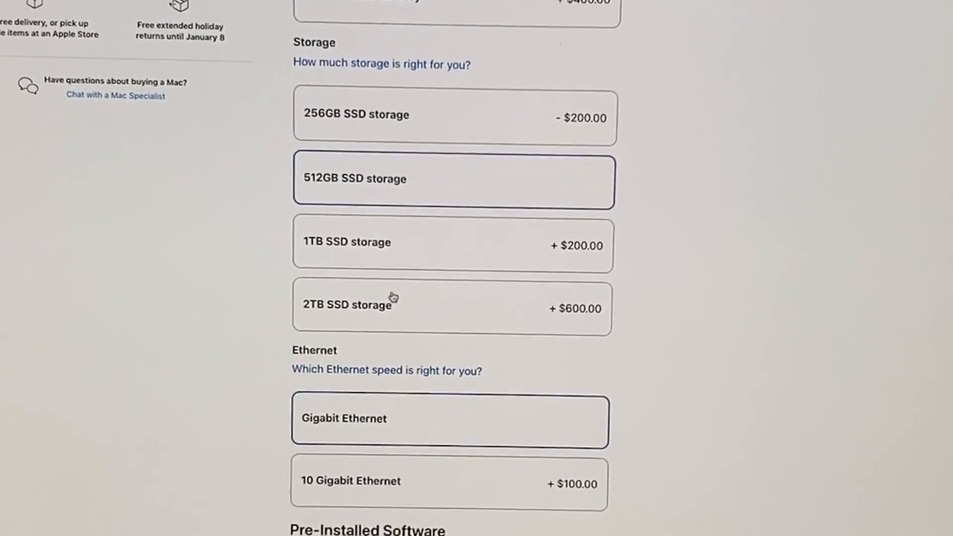
left_click(452, 245)
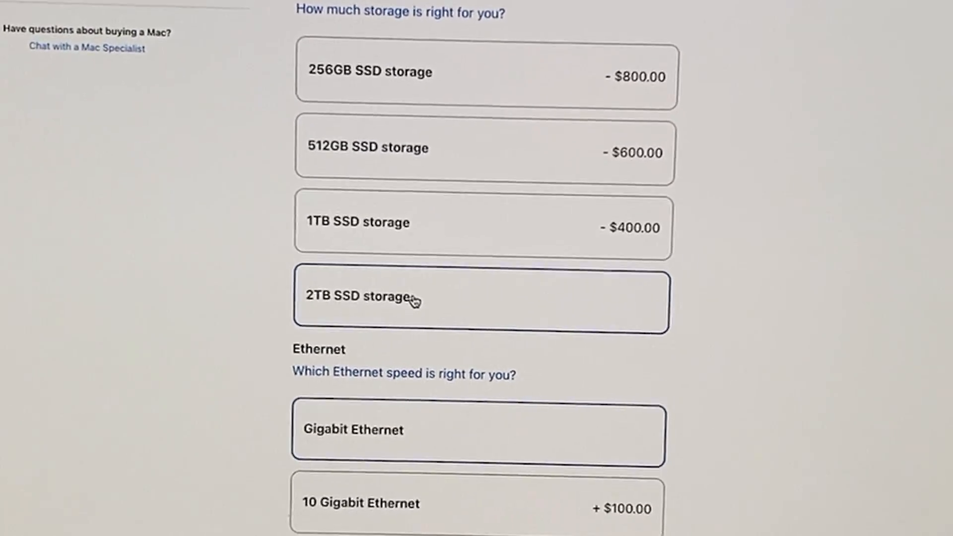
scroll("down", 3)
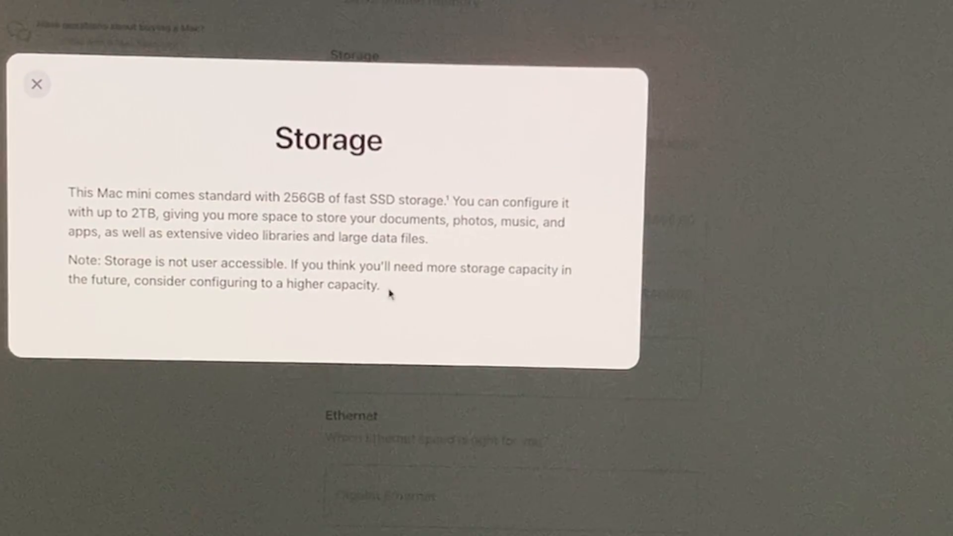
left_click(36, 84)
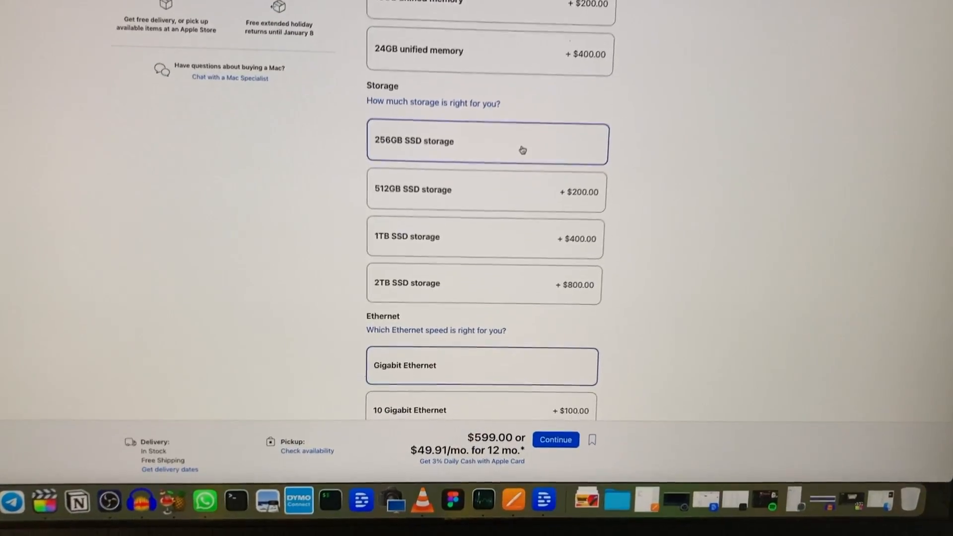
scroll("down", 3)
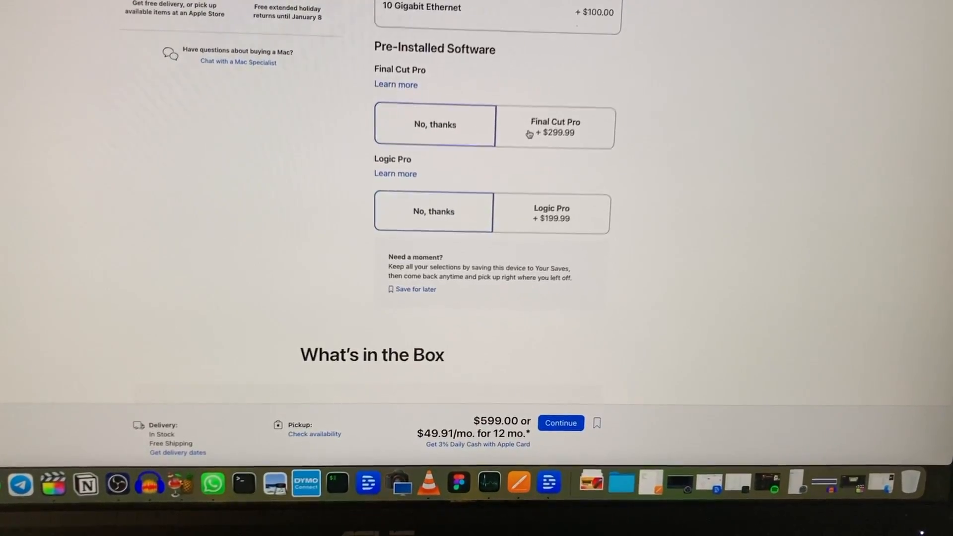
scroll("down", 3)
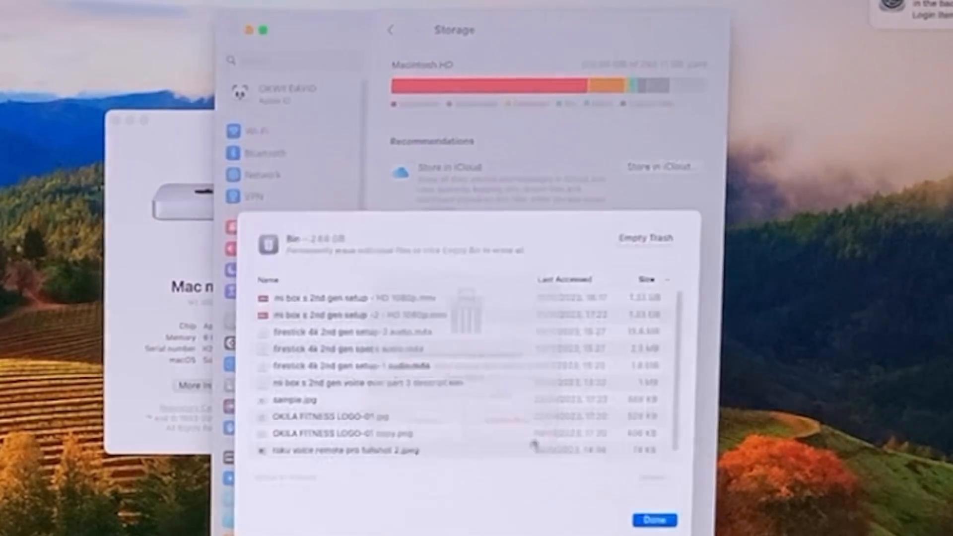
- Show the Bin's details in Storage settings, listing its 2.68 GB of deleted files
left_click(647, 238)
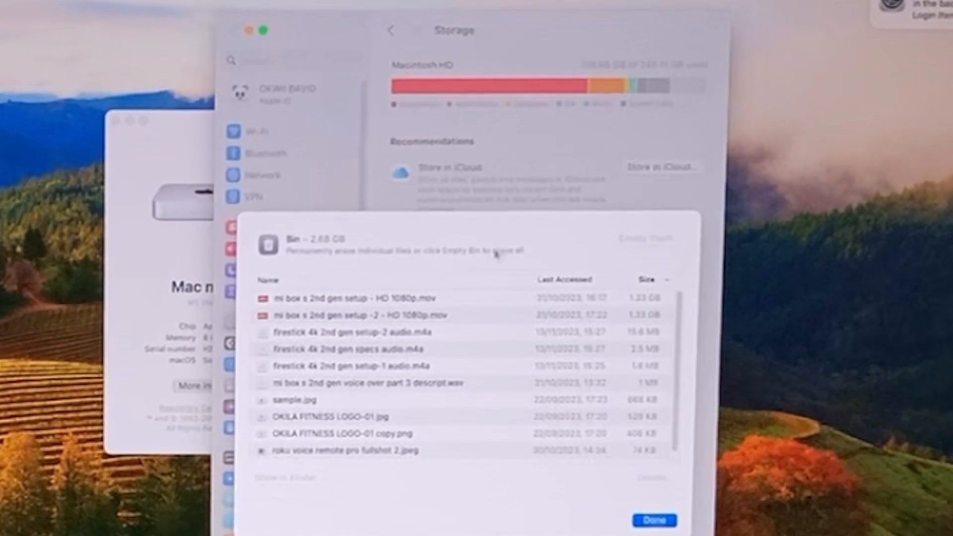
left_click(653, 518)
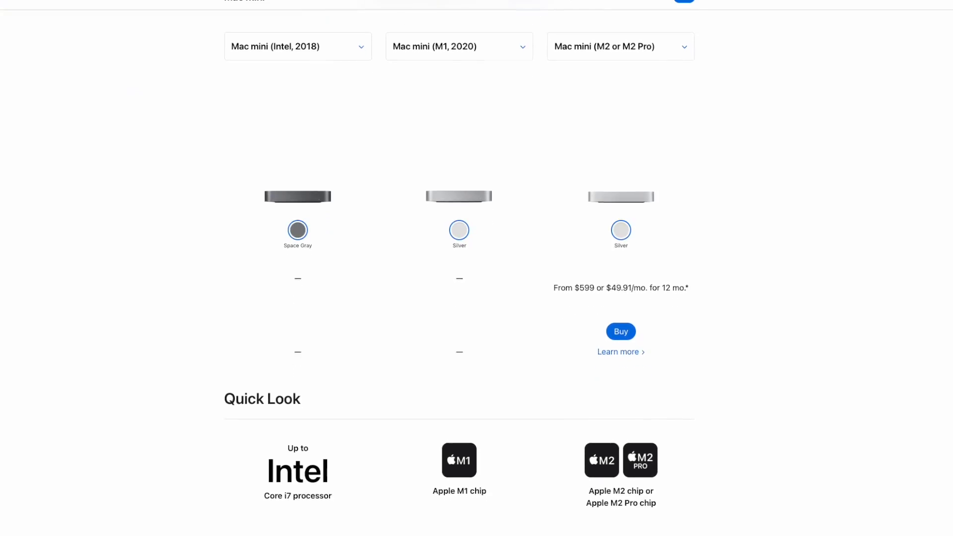
- Scroll the Compare Mac models page through Compute, Memory, Storage, Size, Audio and Wireless
scroll("down", 3)
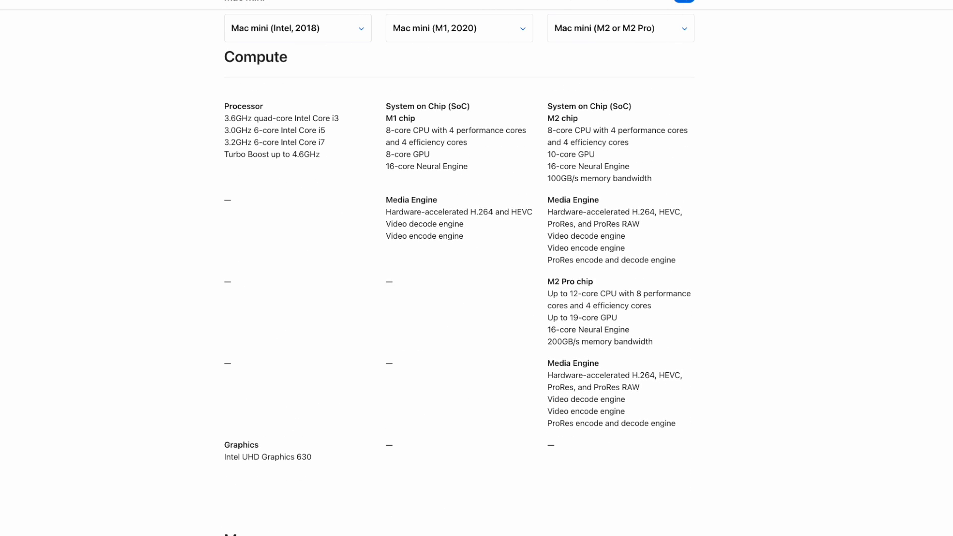
scroll("down", 3)
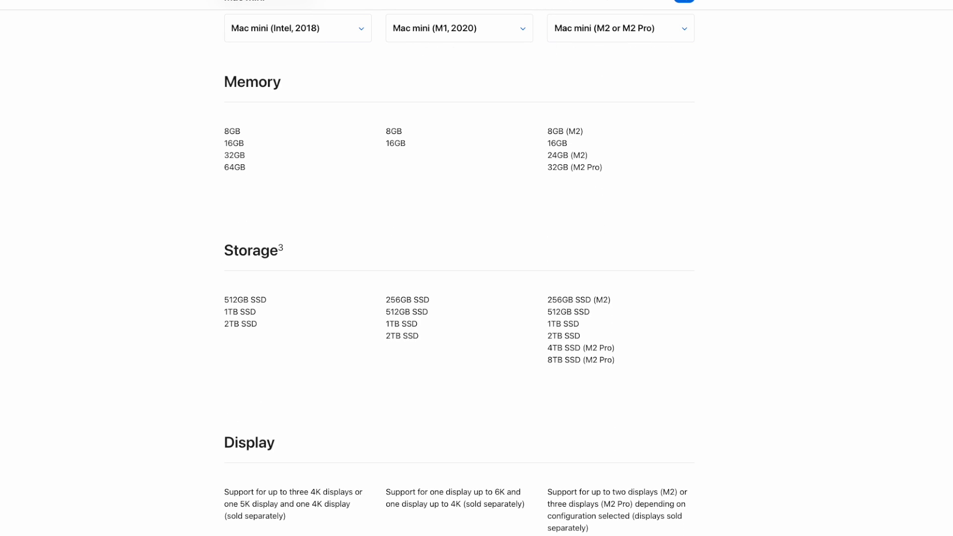
scroll("down", 3)
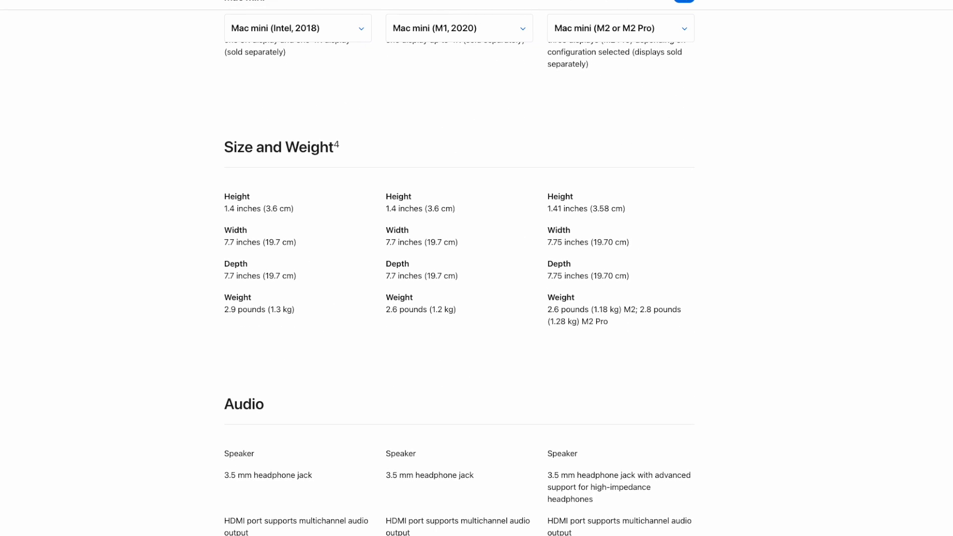
scroll("down", 3)
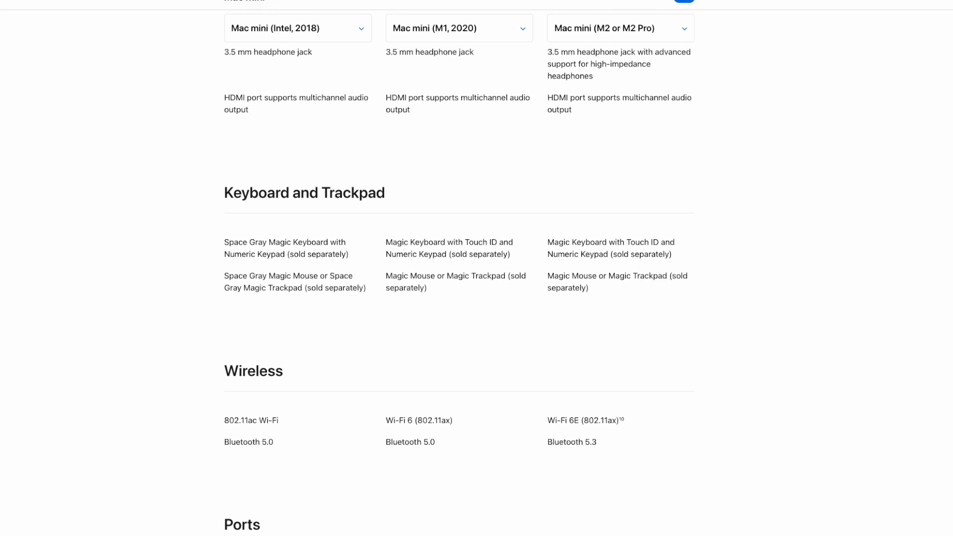